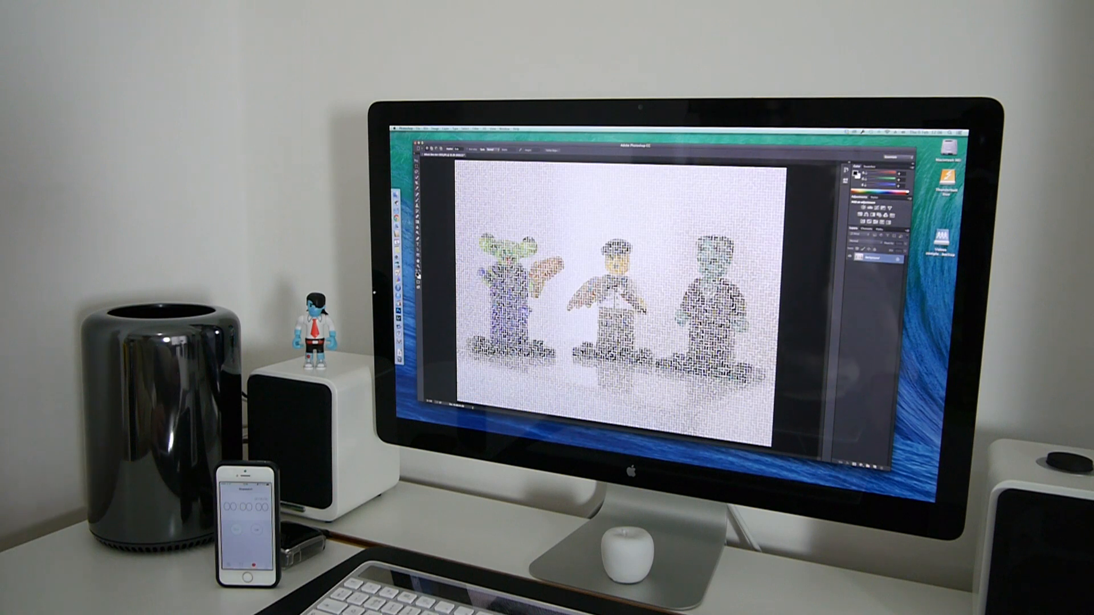
Step: Bring up the Filter menu to reapply the mosaic-style effect on the Lego photo
left_click(476, 129)
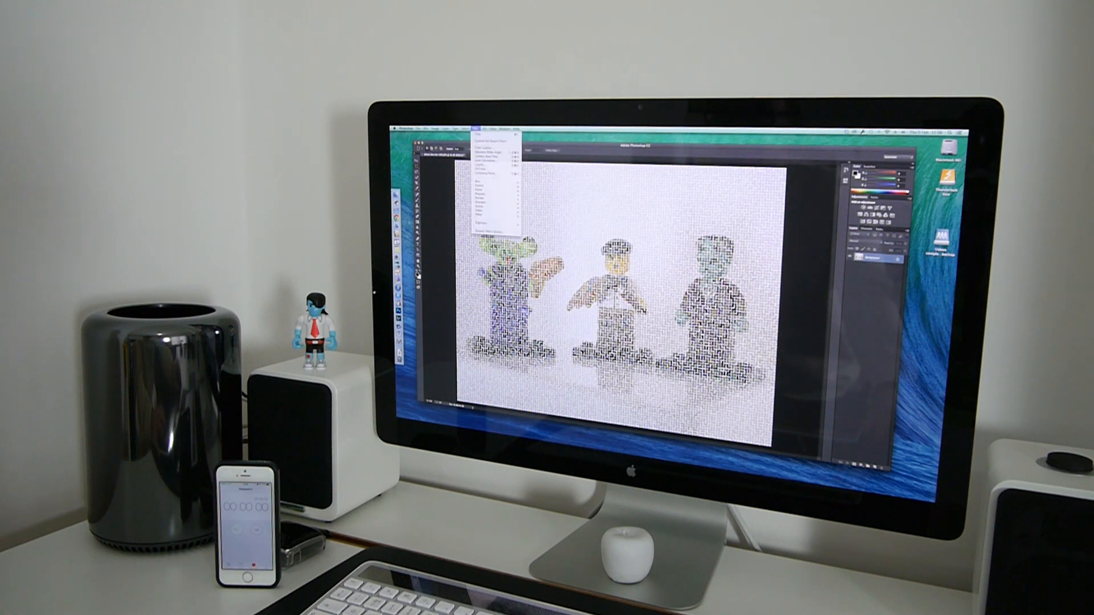